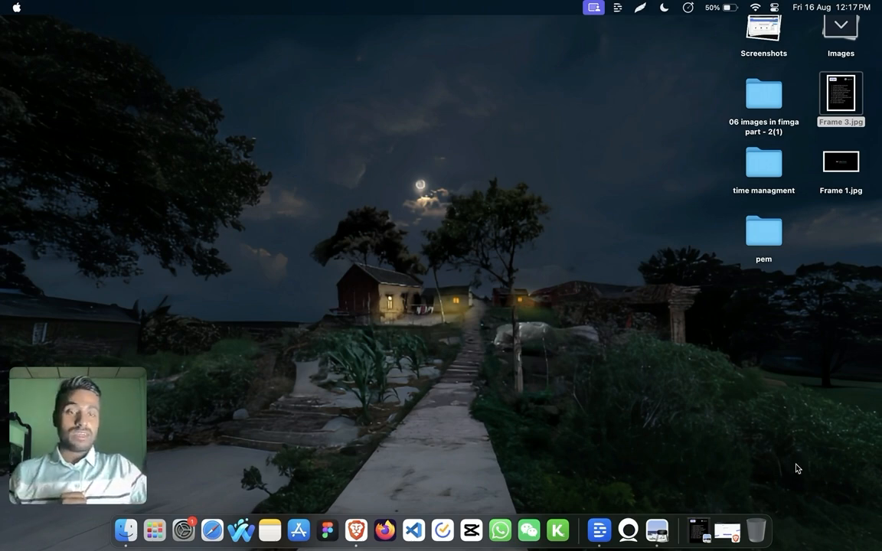
# Launch the Brave browser from the desktop and reach stripe.com
pyautogui.doubleClick(841, 98)
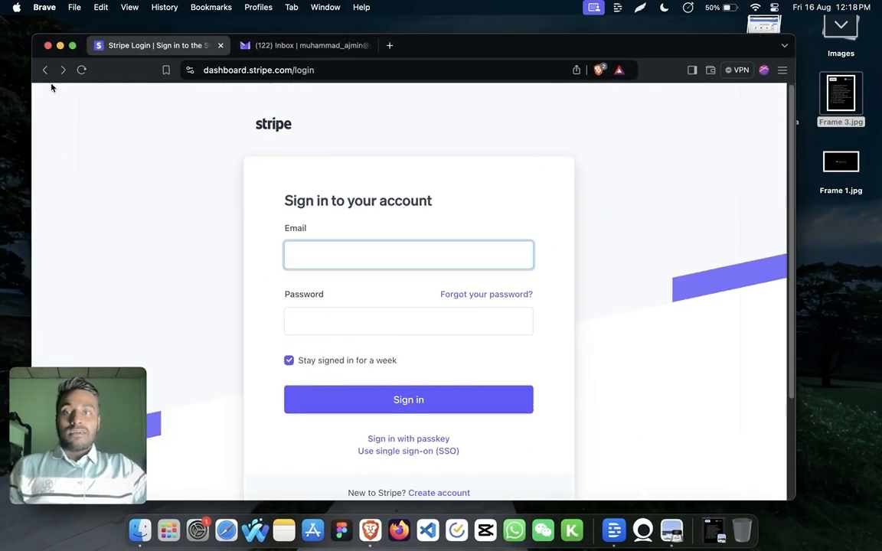
pyautogui.moveTo(447, 52)
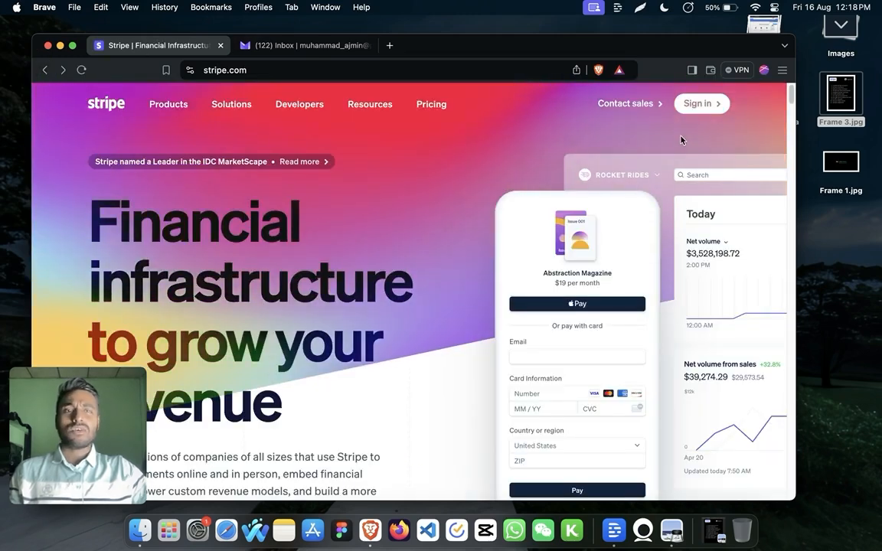
# Go from Sign in to Create account and enter the email and full name
pyautogui.click(697, 104)
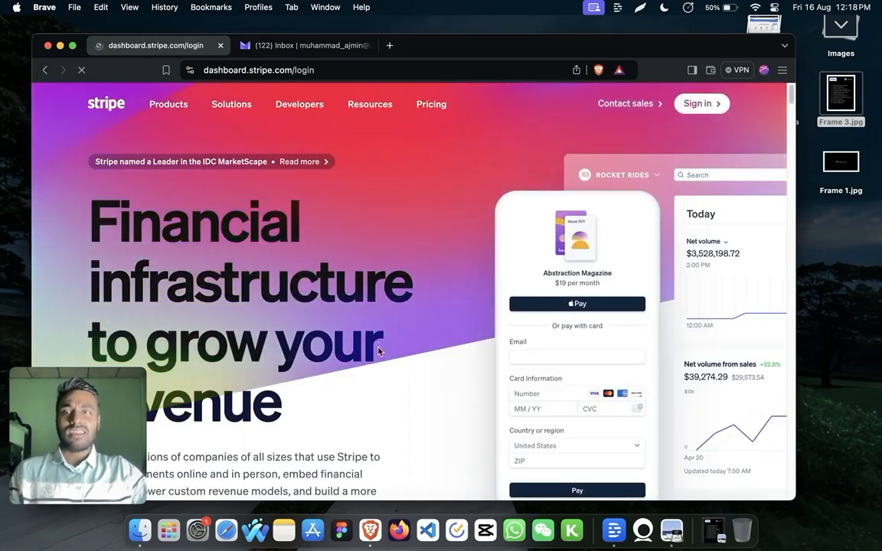
pyautogui.click(698, 104)
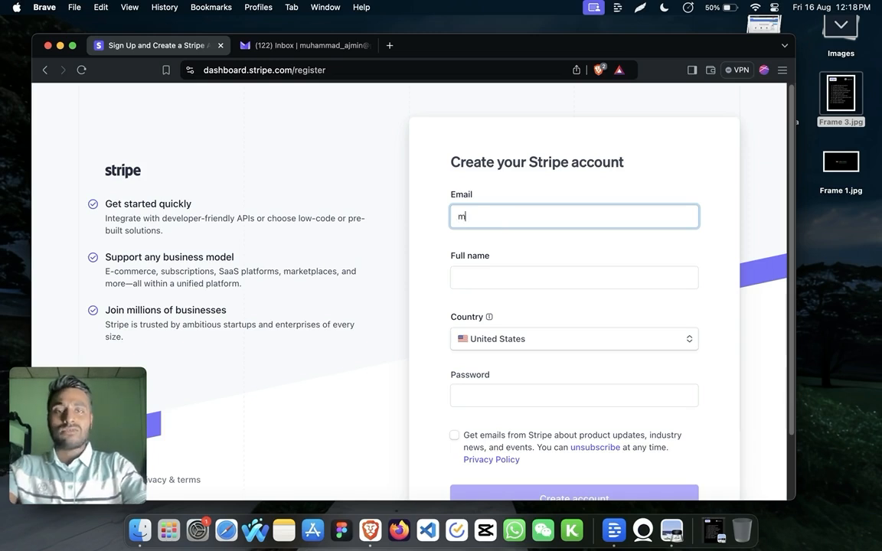
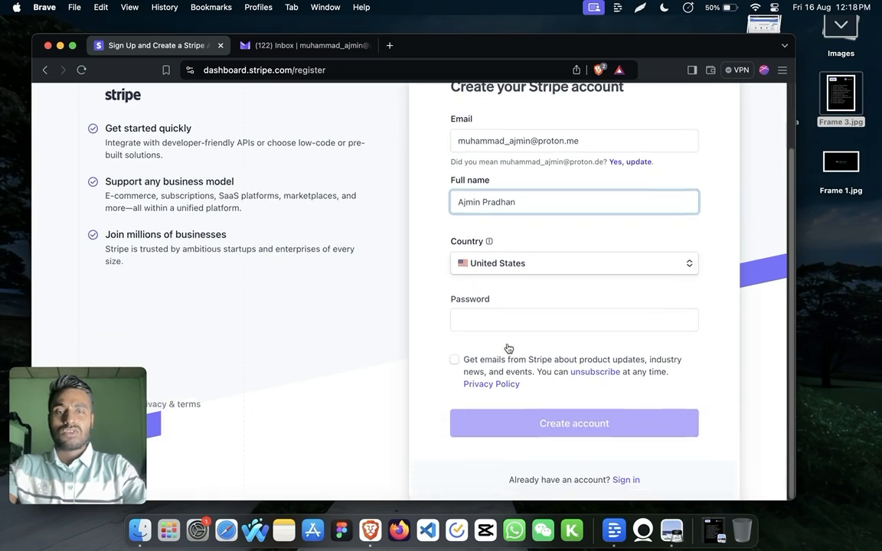
# Enter a strong password and submit the form to create the Stripe account
pyautogui.click(573, 320)
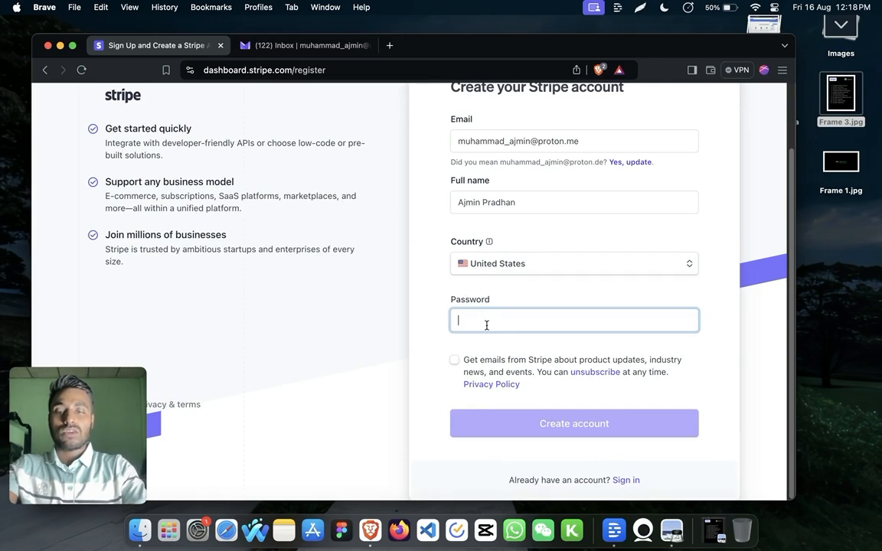
pyautogui.write('••••')
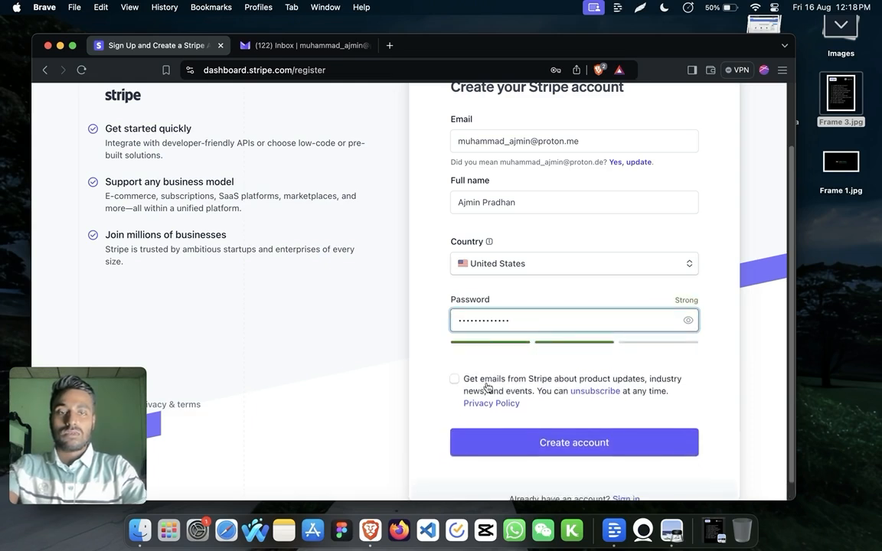
pyautogui.click(573, 443)
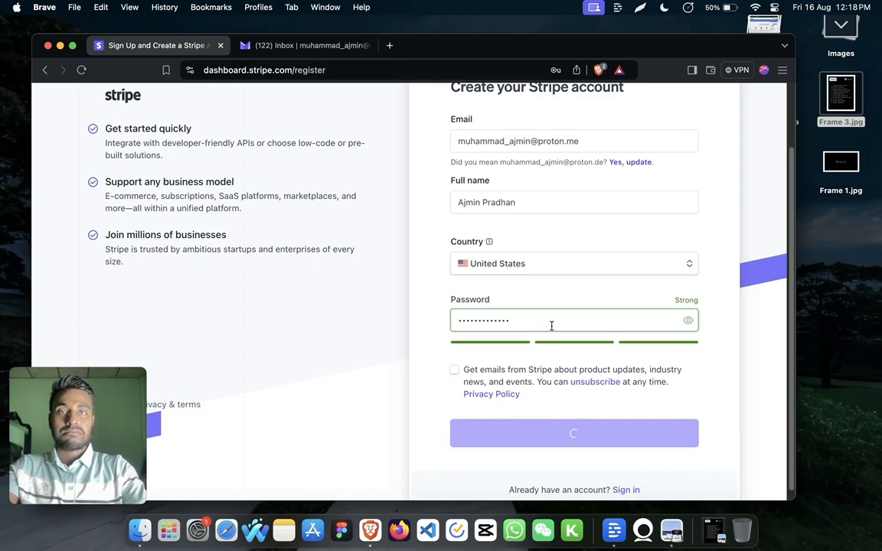
pyautogui.click(572, 432)
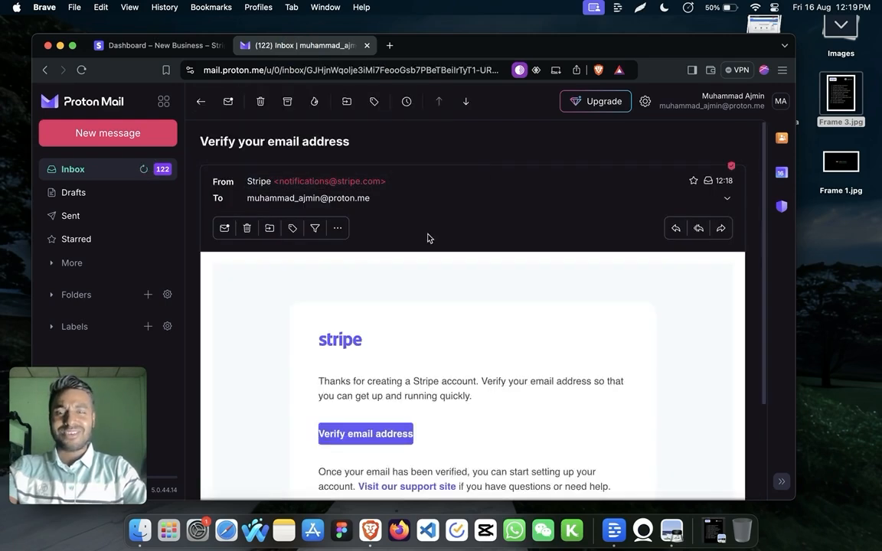
# Follow the Verify email address link and confirm opening it
pyautogui.click(364, 434)
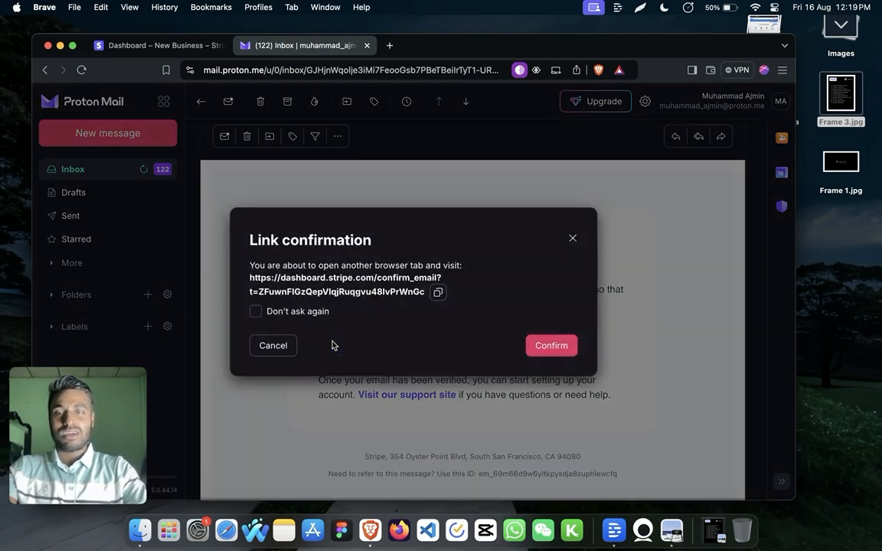
pyautogui.click(551, 346)
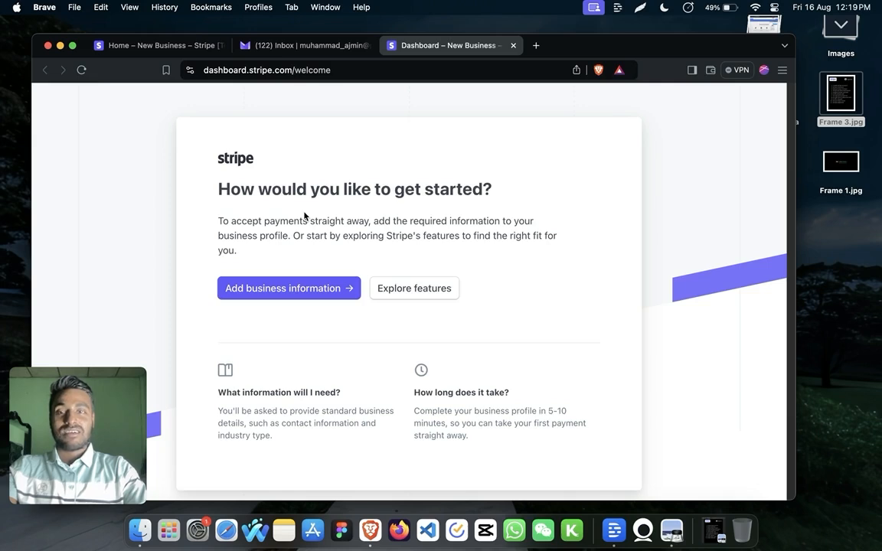
pyautogui.moveTo(284, 147)
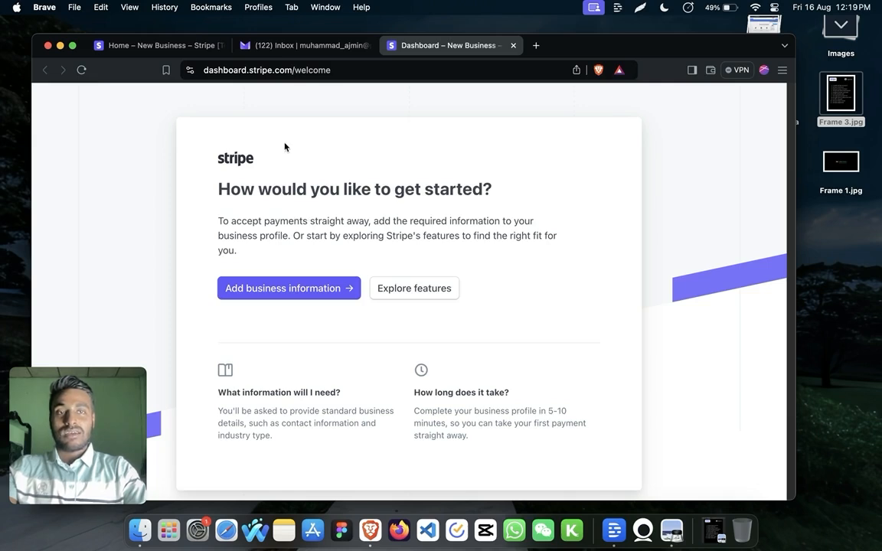
pyautogui.moveTo(513, 205)
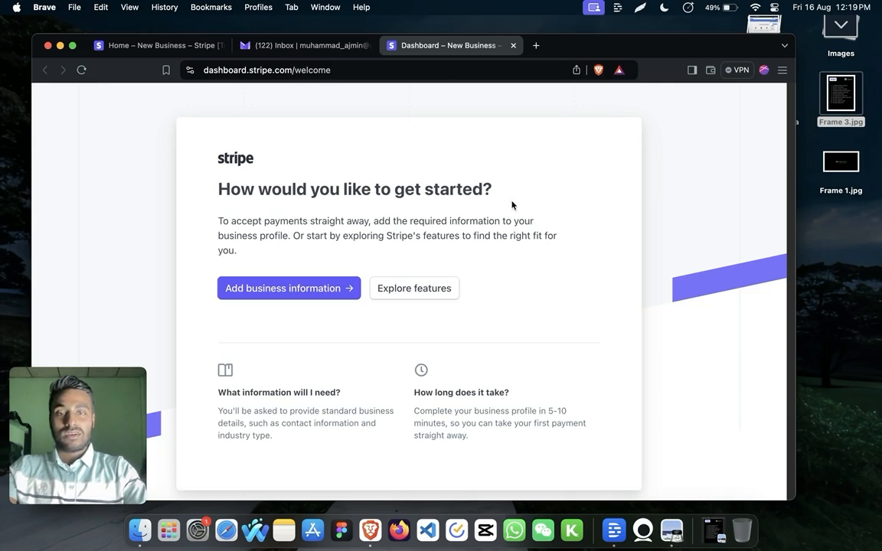
pyautogui.moveTo(285, 298)
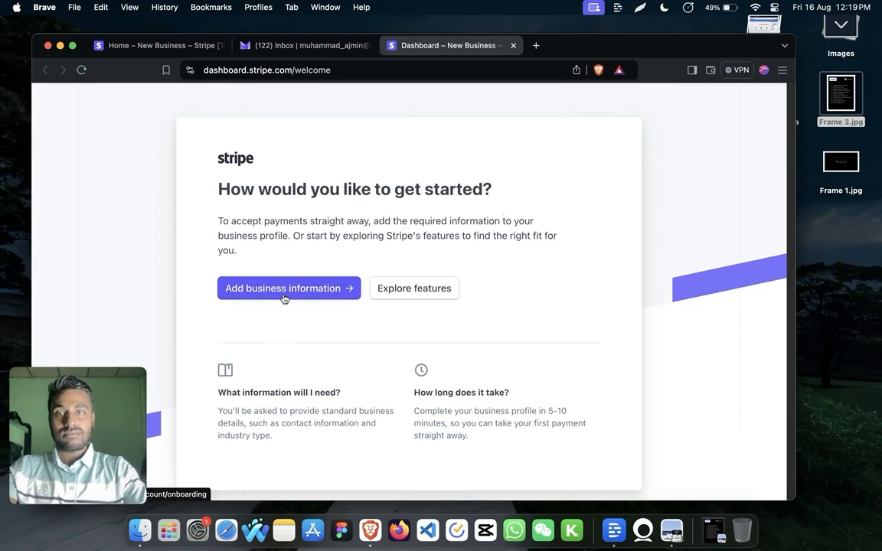
# Choose Explore features, skip to activation, then close Activate Payments to reach the dashboard
pyautogui.moveTo(280, 221); pyautogui.dragTo(370, 236)
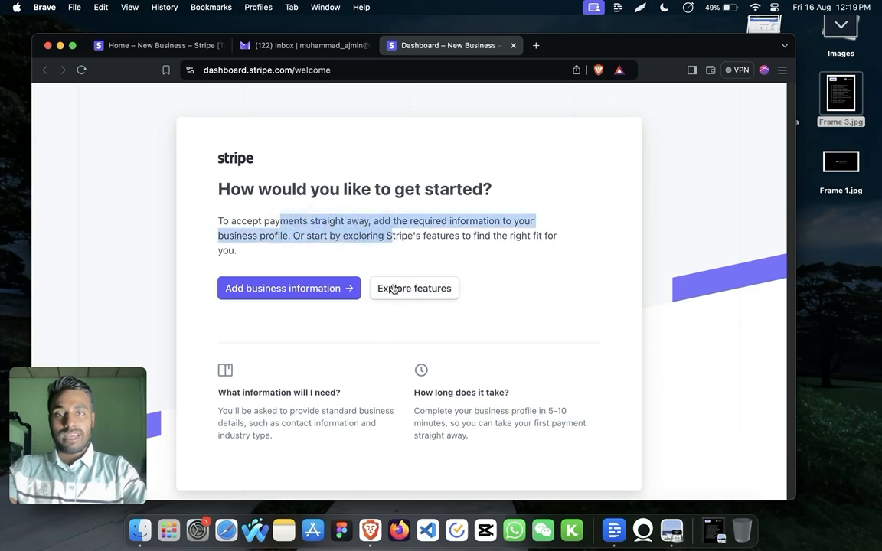
pyautogui.click(414, 287)
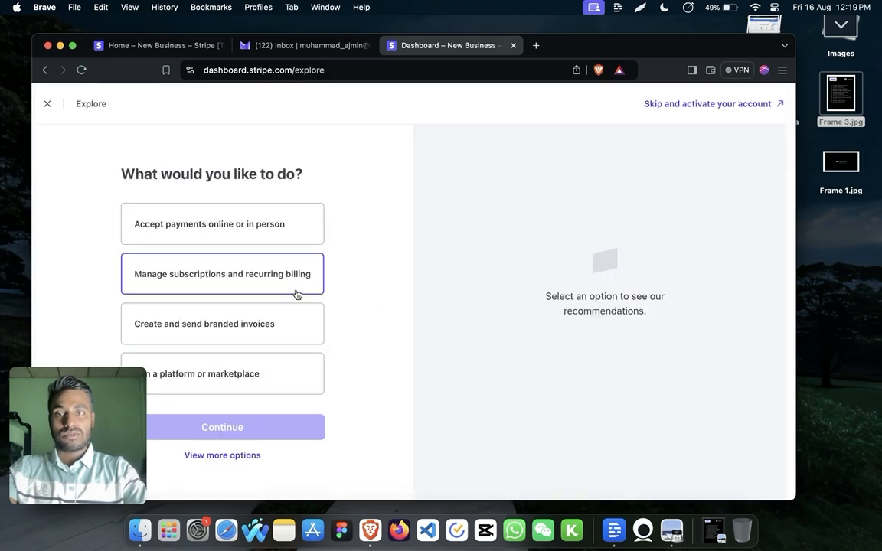
pyautogui.moveTo(713, 105)
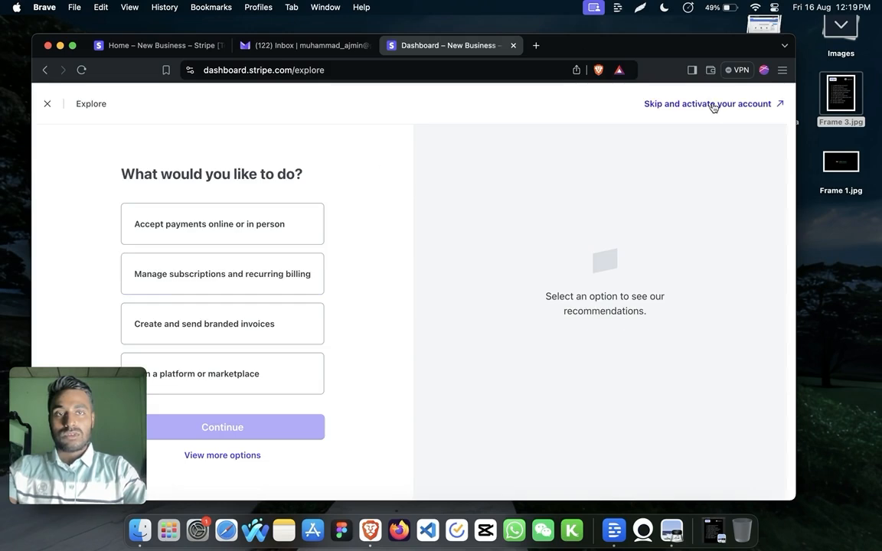
pyautogui.click(705, 104)
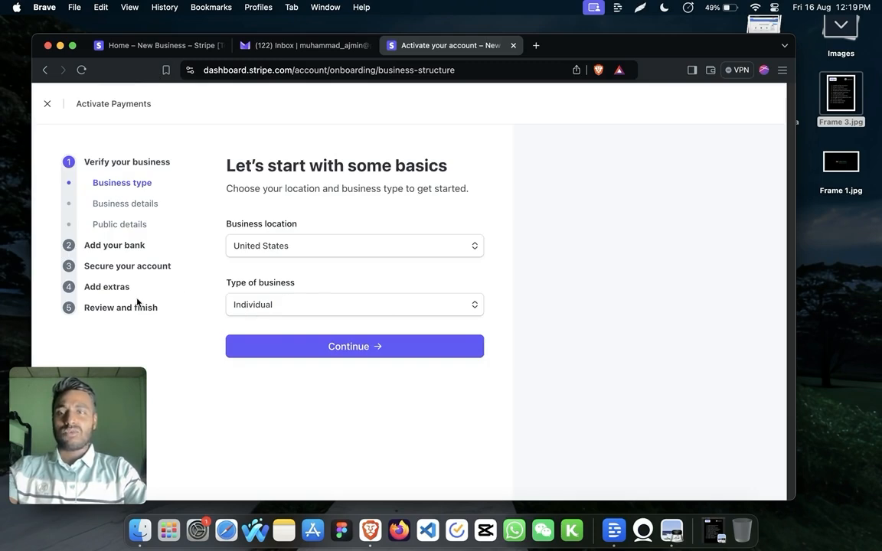
pyautogui.moveTo(160, 254)
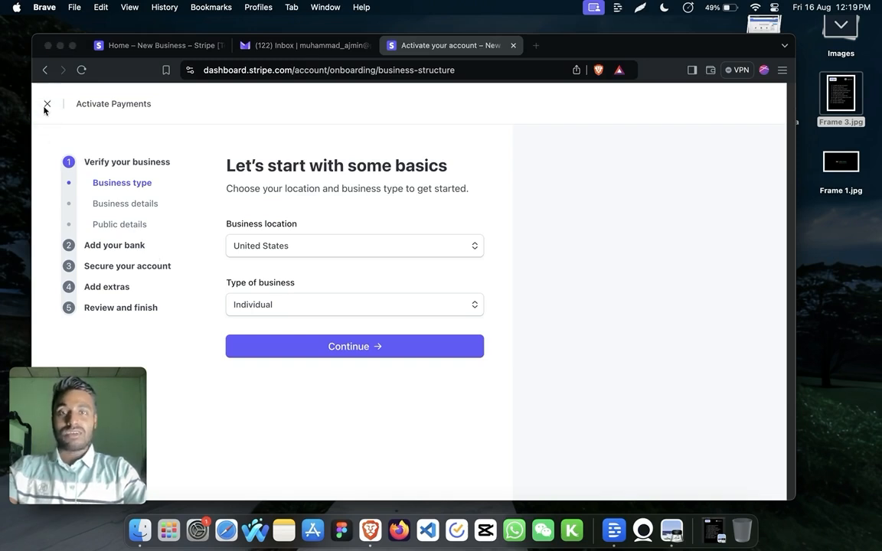
pyautogui.click(46, 104)
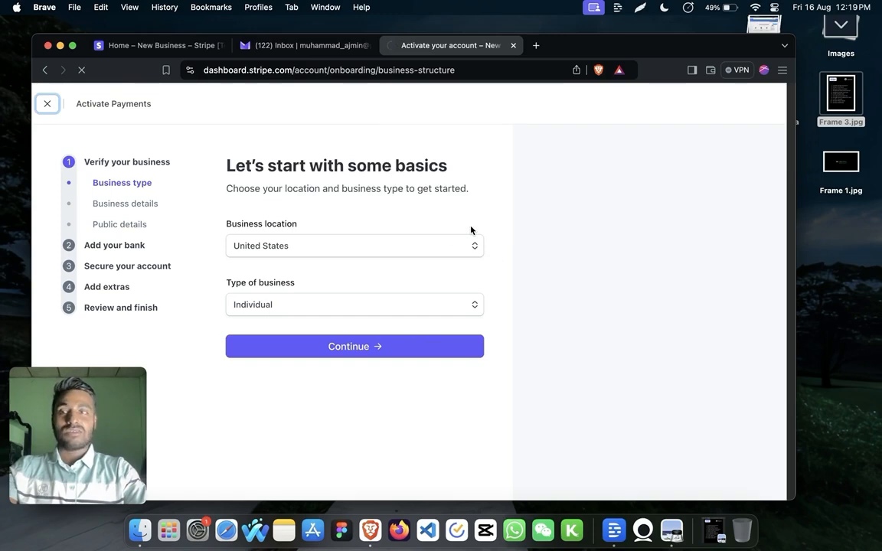
pyautogui.click(46, 104)
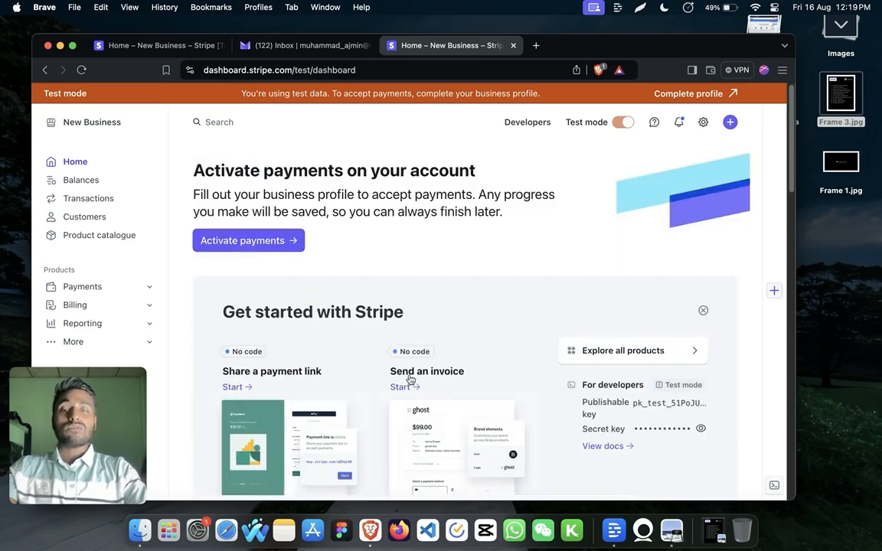
pyautogui.scroll(-3)
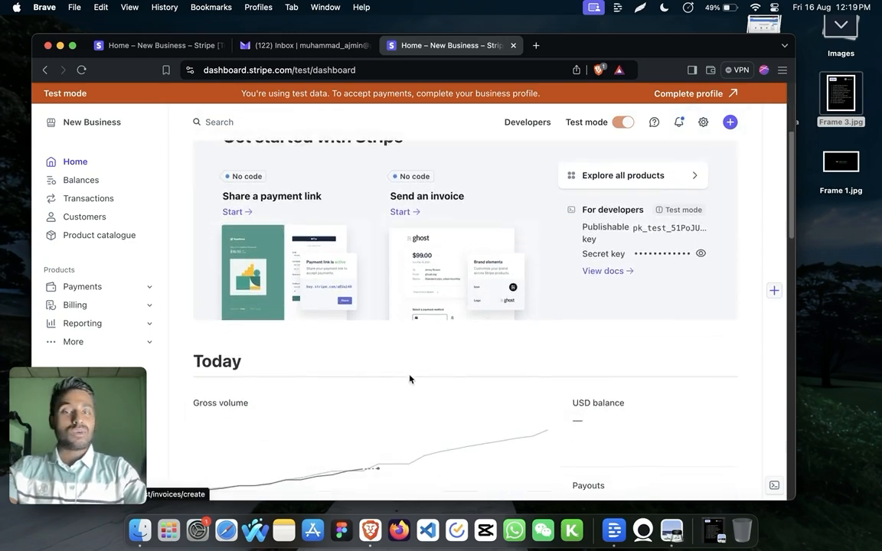
pyautogui.scroll(-3)
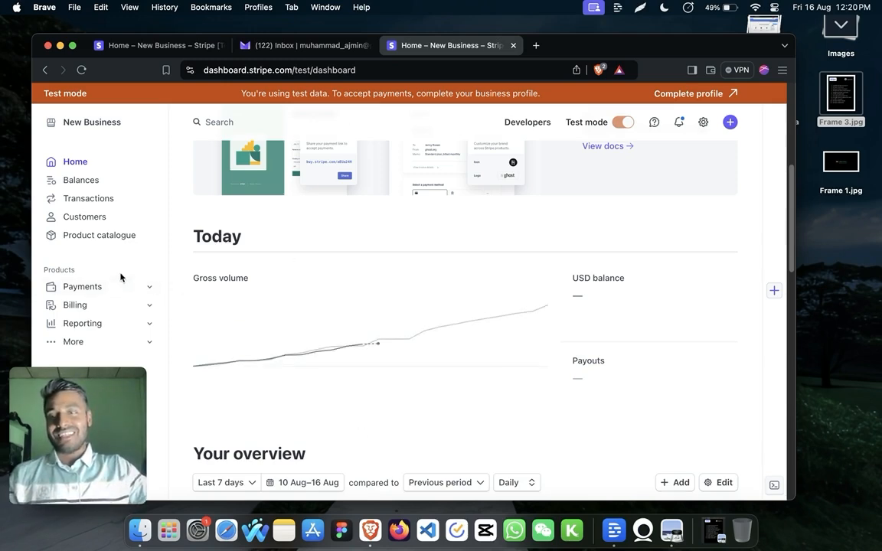
pyautogui.scroll(-3)
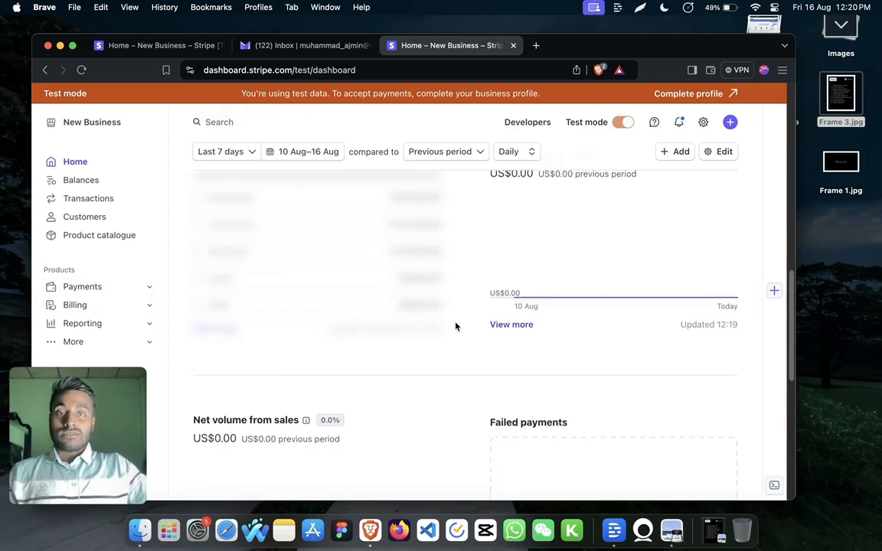
pyautogui.scroll(-3)
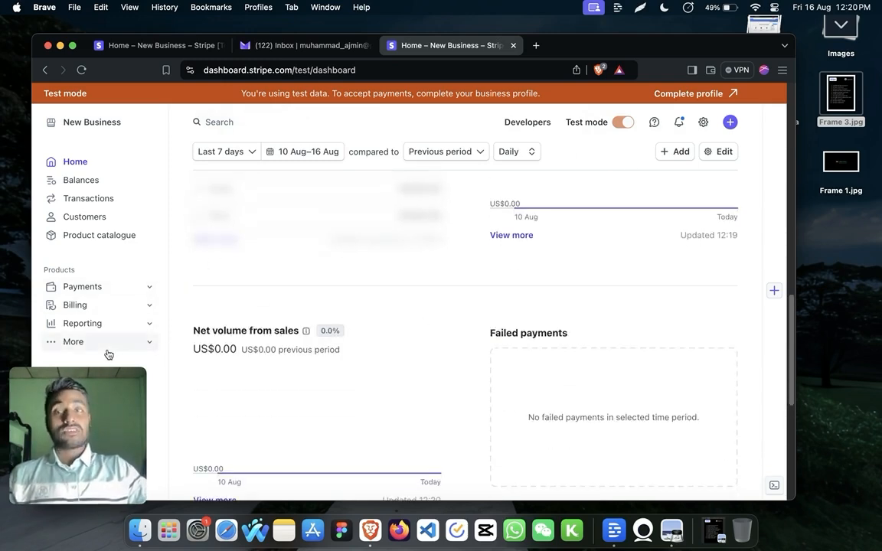
pyautogui.scroll(-3)
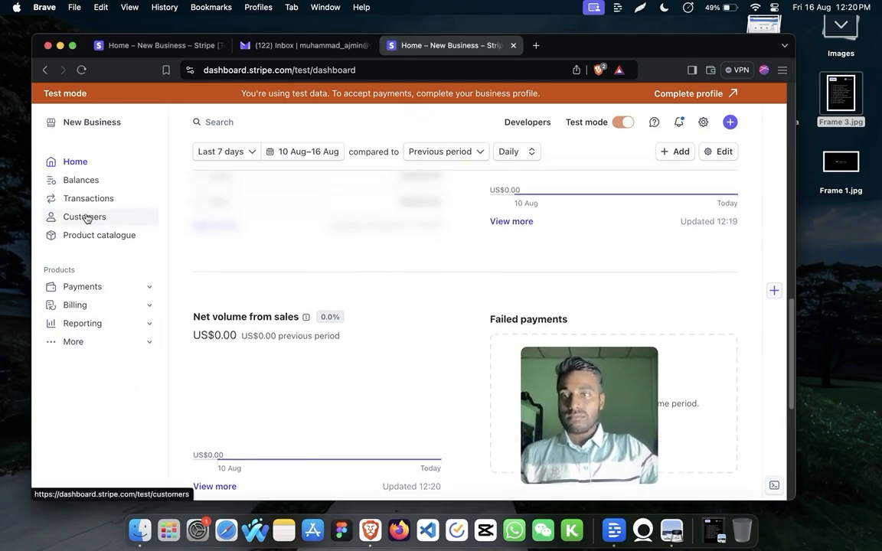
# Expand Payments and More, then visit the Connect, Identity and Atlas pages, dismissing the Atlas prompt
pyautogui.click(83, 287)
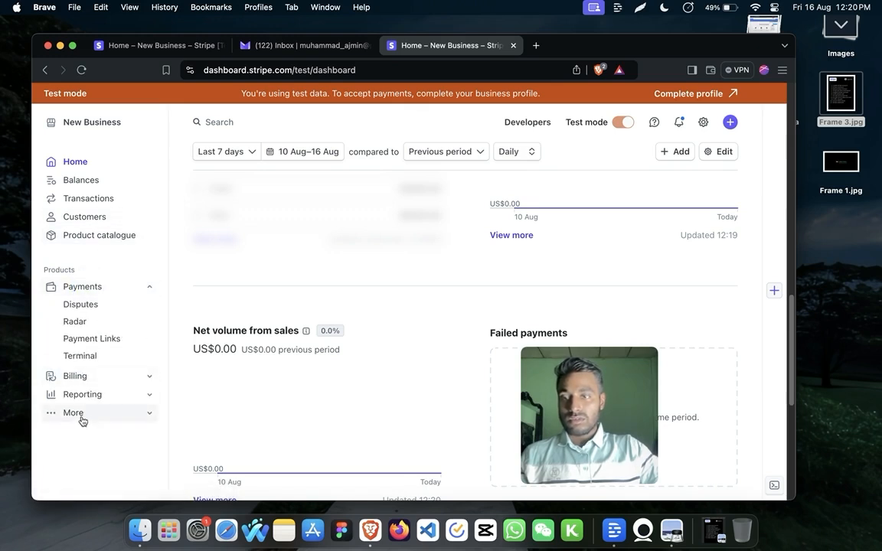
pyautogui.click(74, 413)
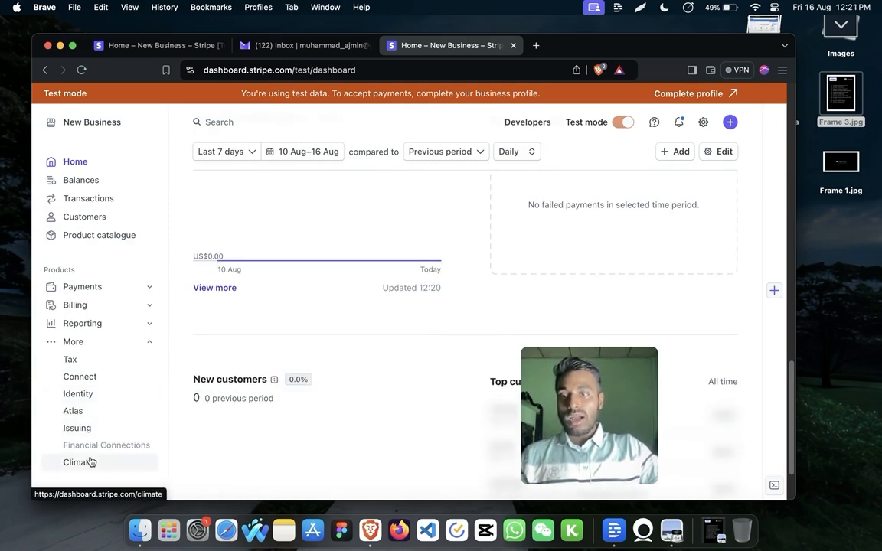
pyautogui.moveTo(79, 376)
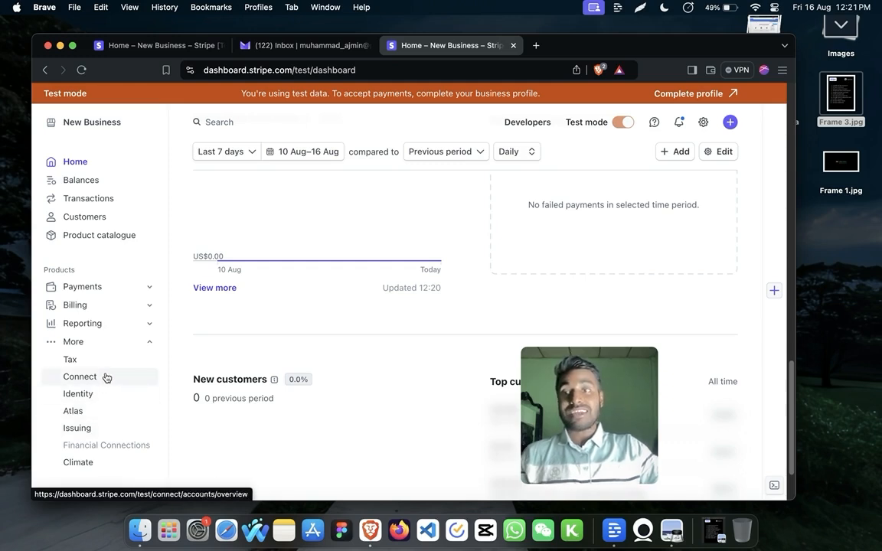
pyautogui.click(79, 377)
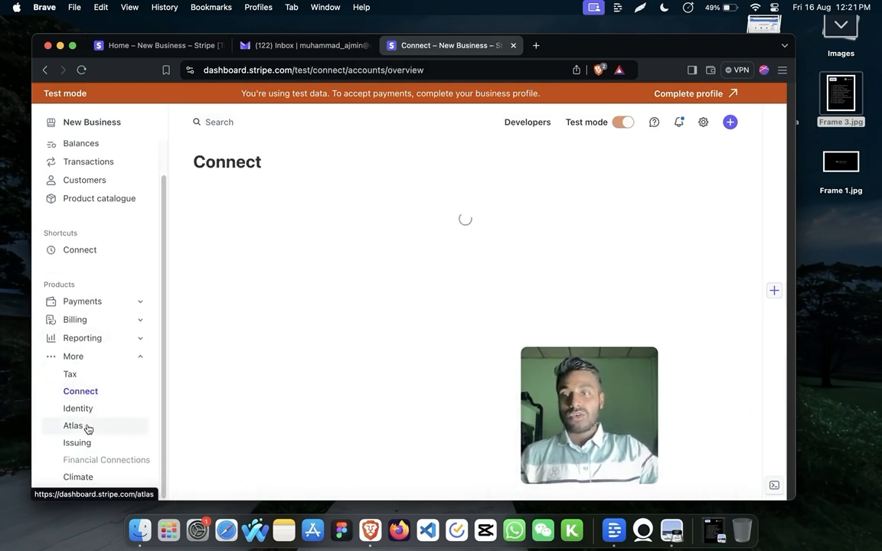
pyautogui.click(76, 407)
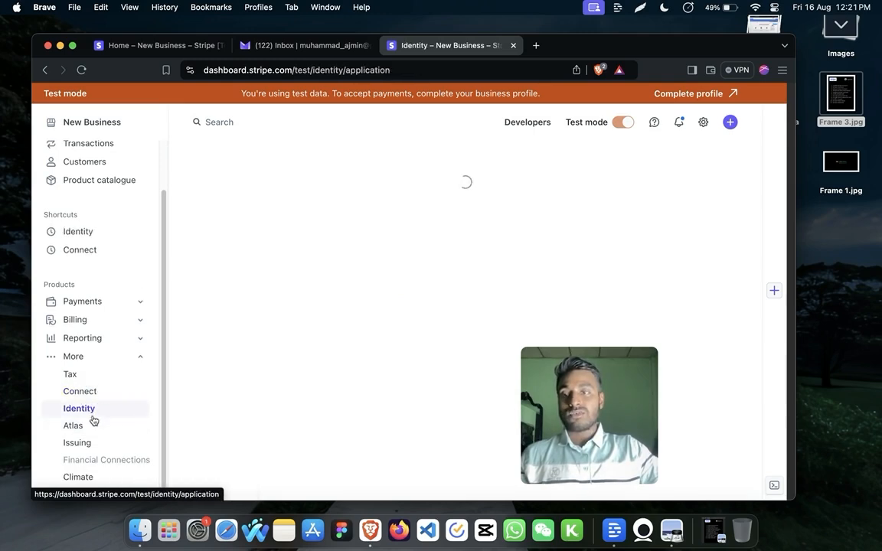
pyautogui.click(73, 426)
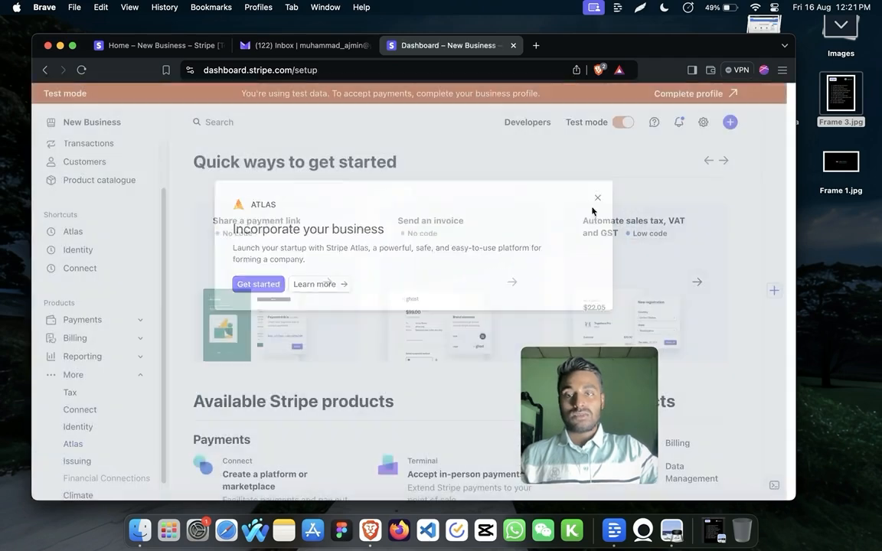
pyautogui.click(597, 199)
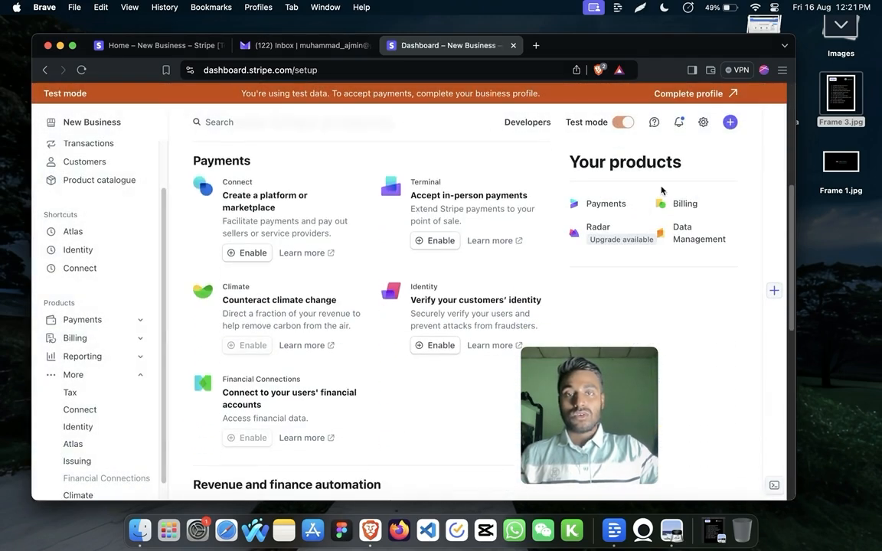
# Scroll through the available products list and Transactions' payment collection options
pyautogui.scroll(-3)
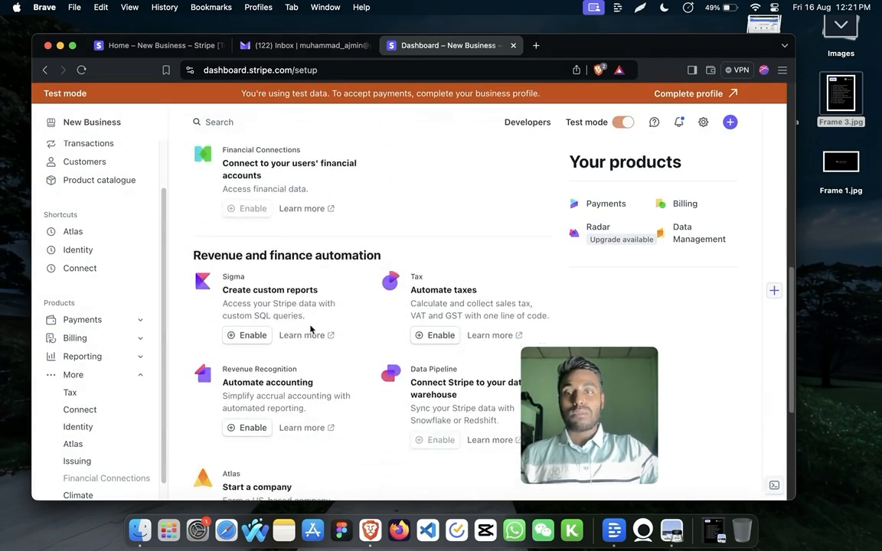
pyautogui.scroll(-3)
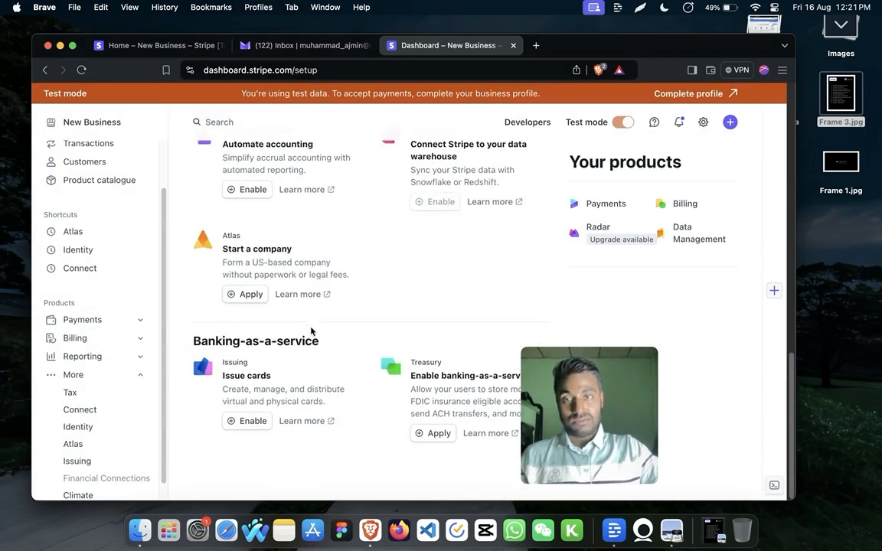
pyautogui.scroll(-3)
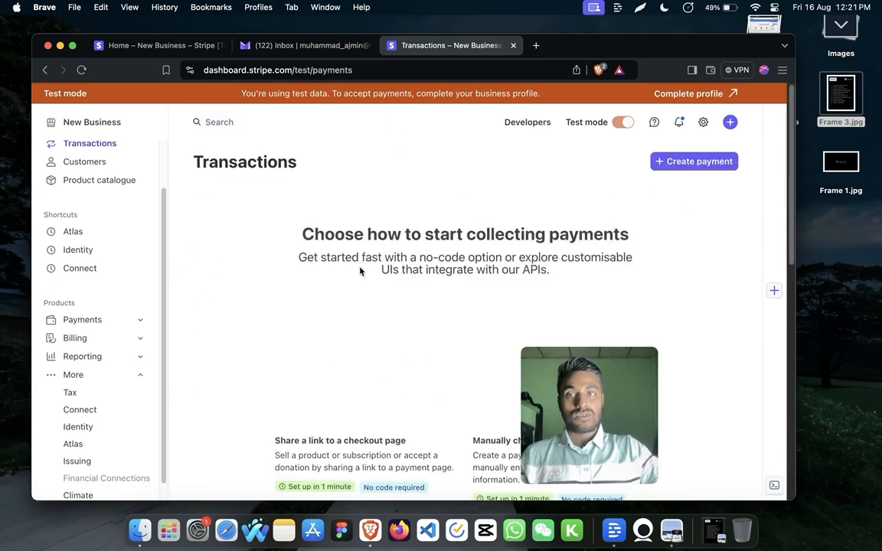
pyautogui.scroll(-3)
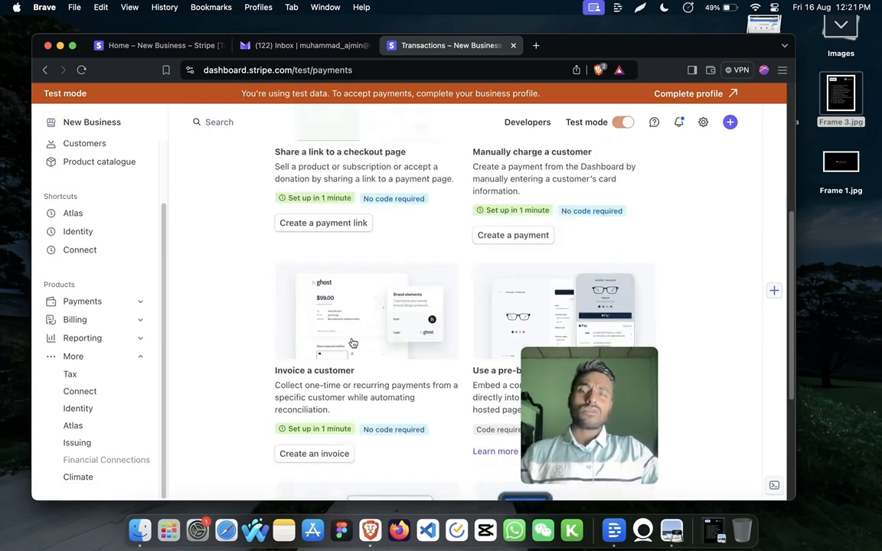
pyautogui.scroll(-3)
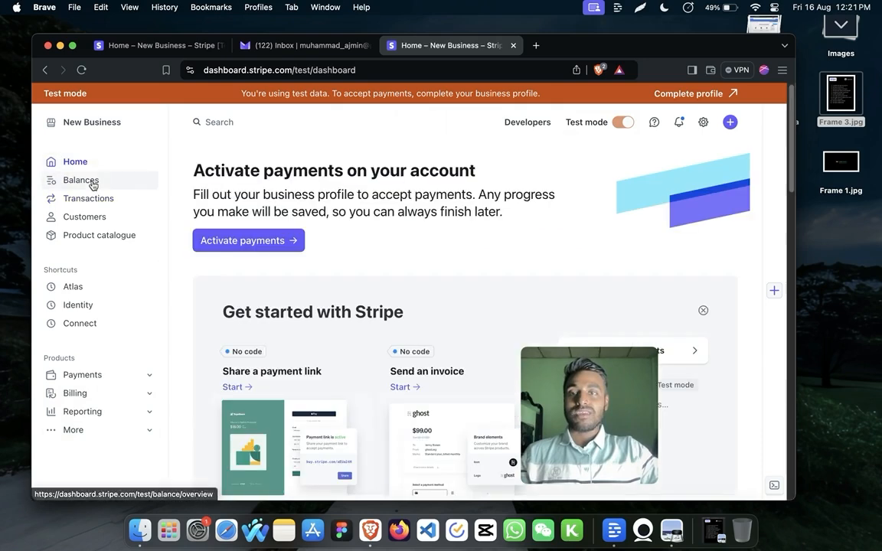
# Visit Balances with All activity, then Transactions, then the empty Customers list
pyautogui.click(80, 181)
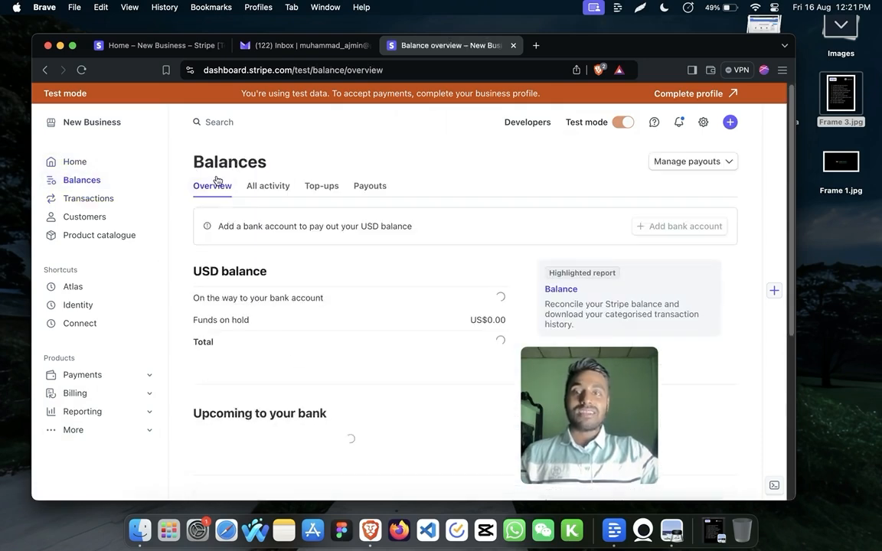
pyautogui.click(268, 185)
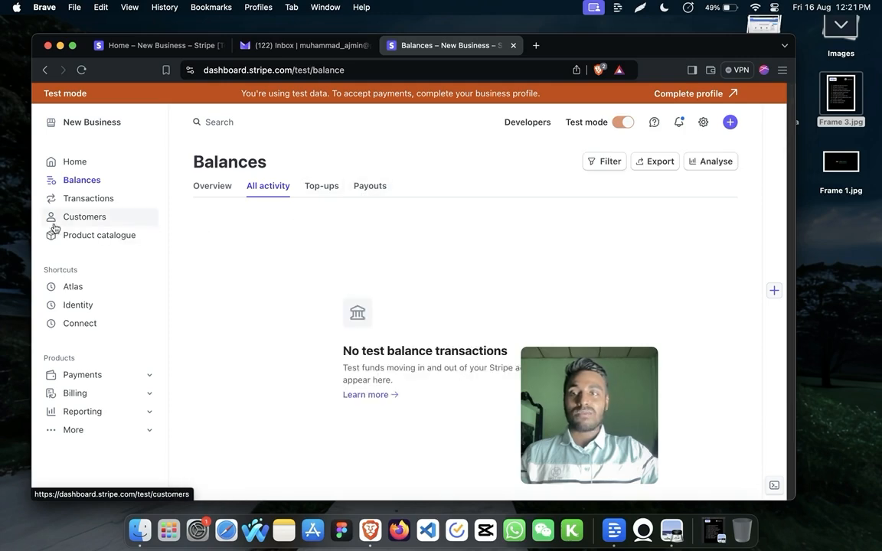
pyautogui.click(89, 199)
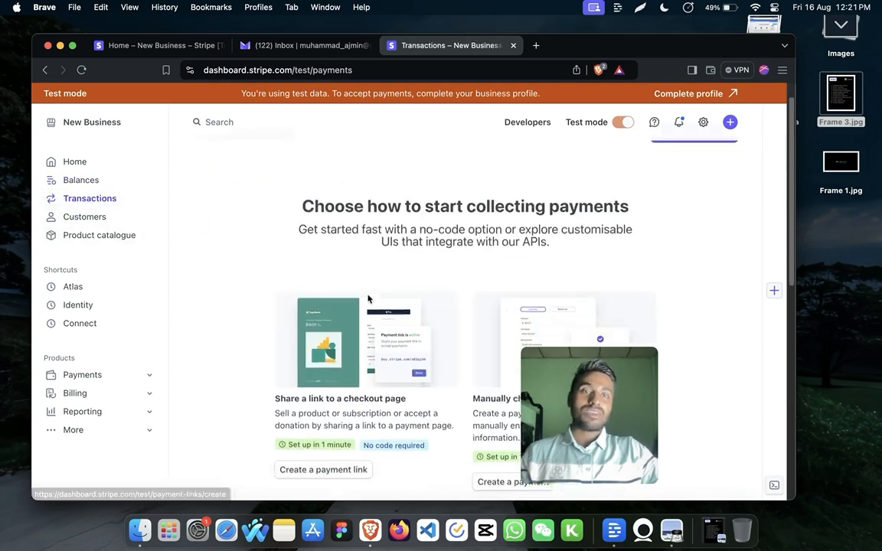
pyautogui.scroll(-3)
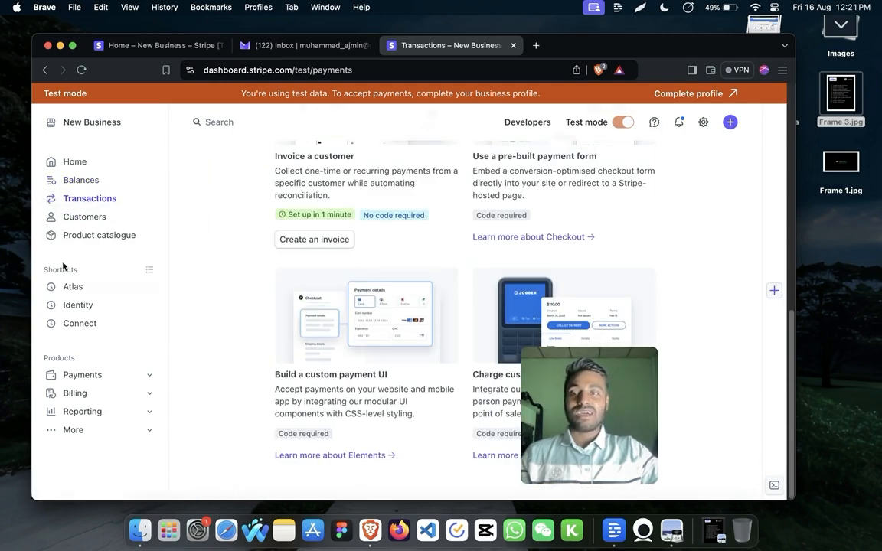
pyautogui.click(84, 218)
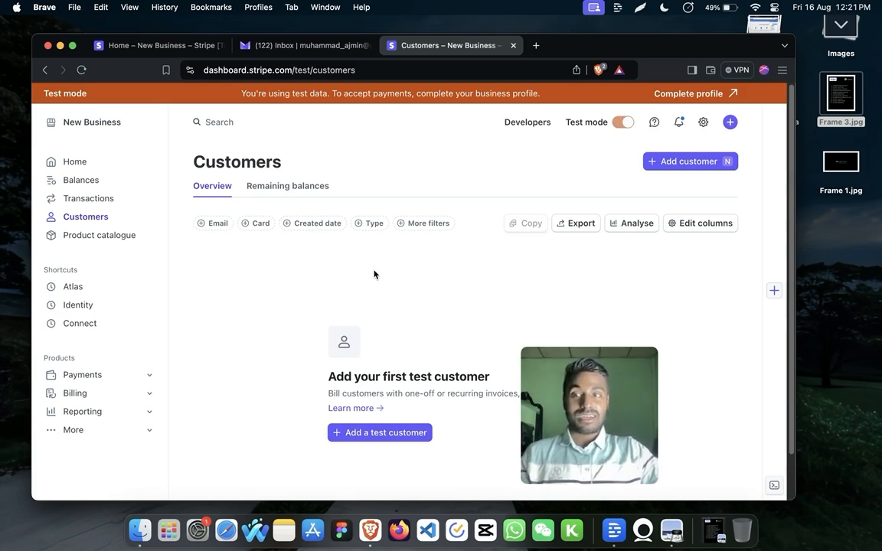
pyautogui.moveTo(478, 181)
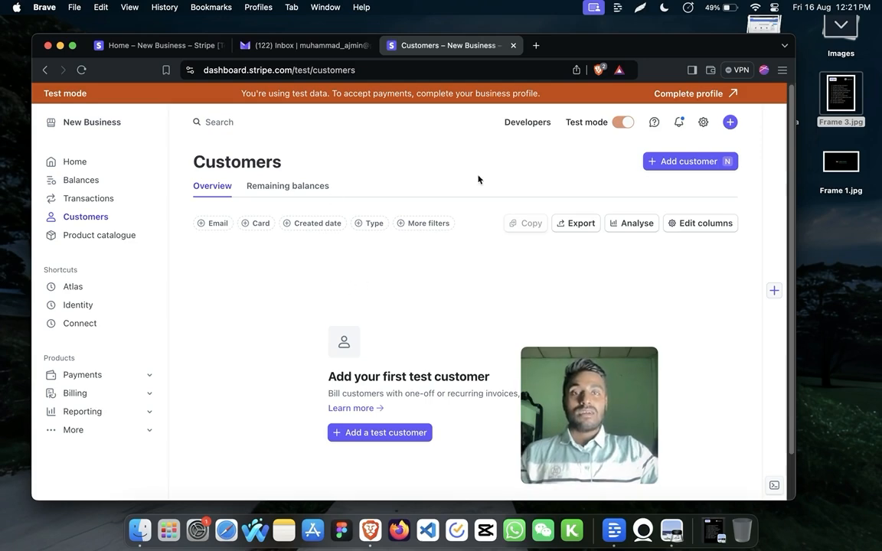
pyautogui.moveTo(527, 123)
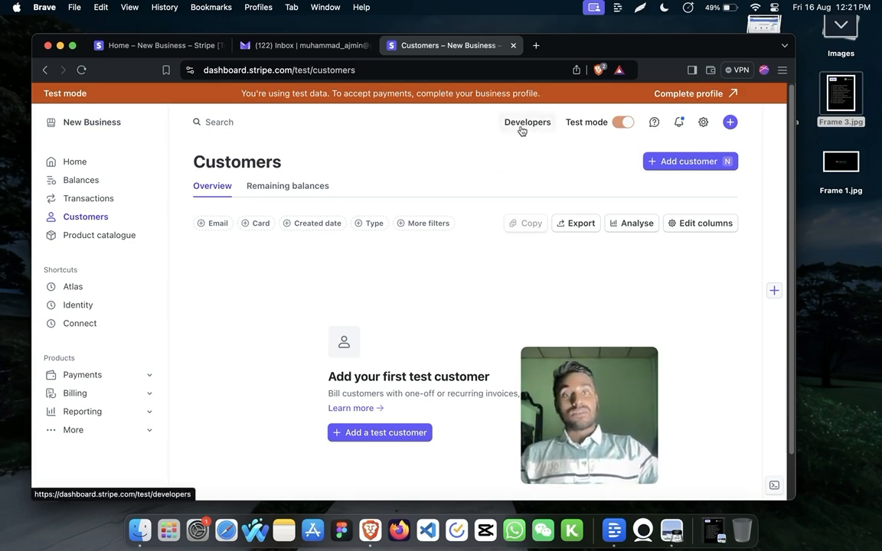
# Scroll the Developers overview's integration charts, API version and test data, then head to API keys
pyautogui.click(527, 122)
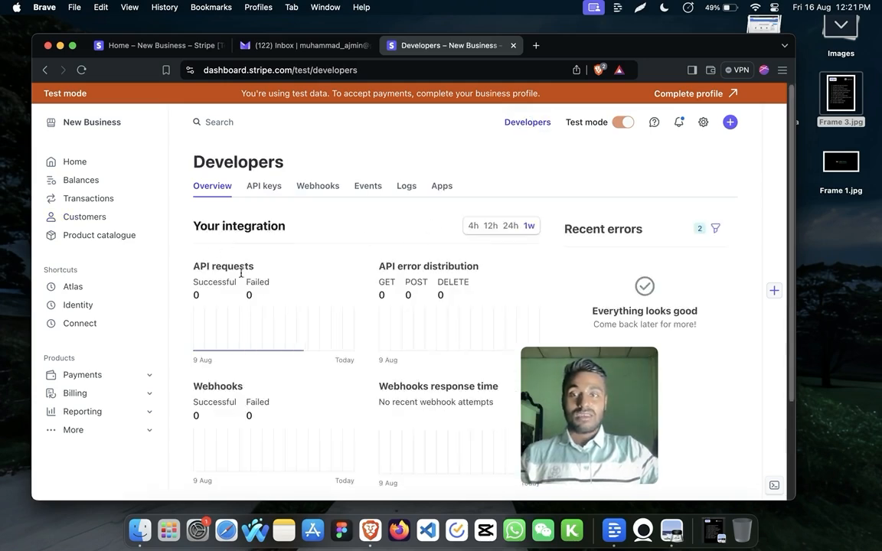
pyautogui.scroll(-3)
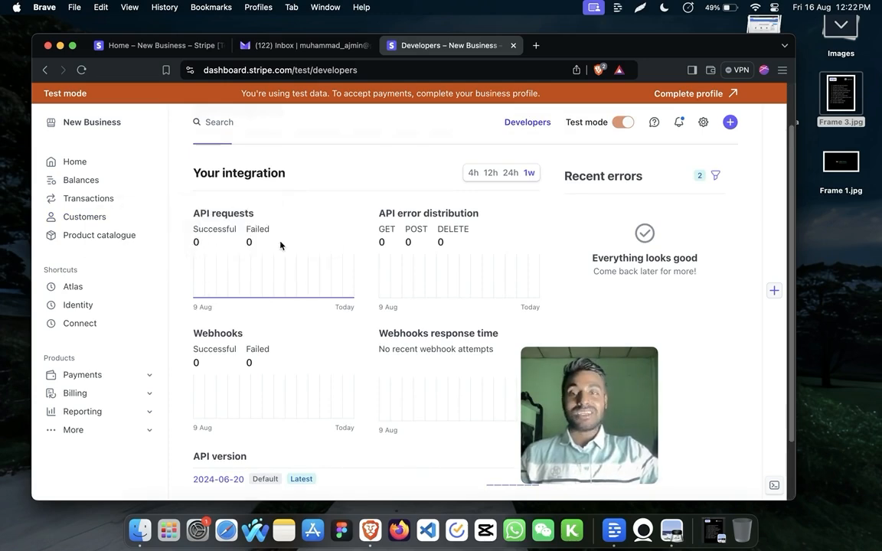
pyautogui.moveTo(439, 242)
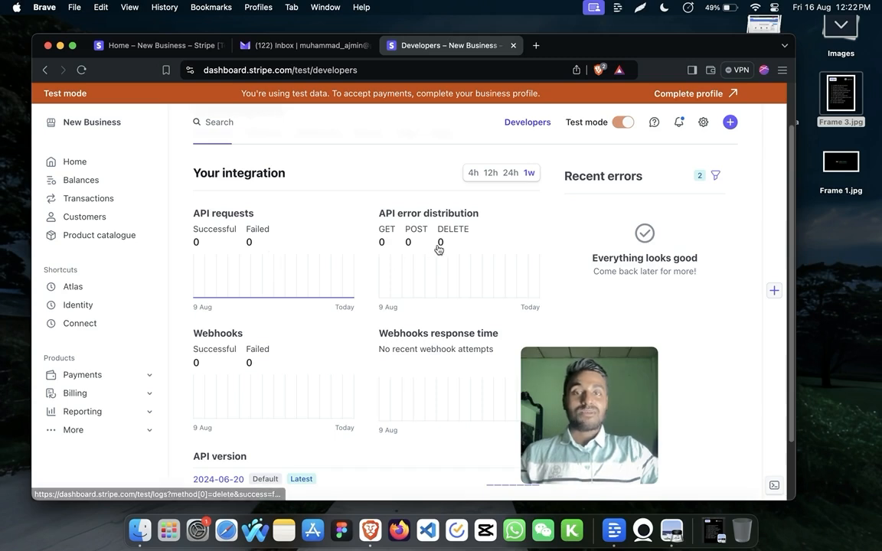
pyautogui.scroll(-3)
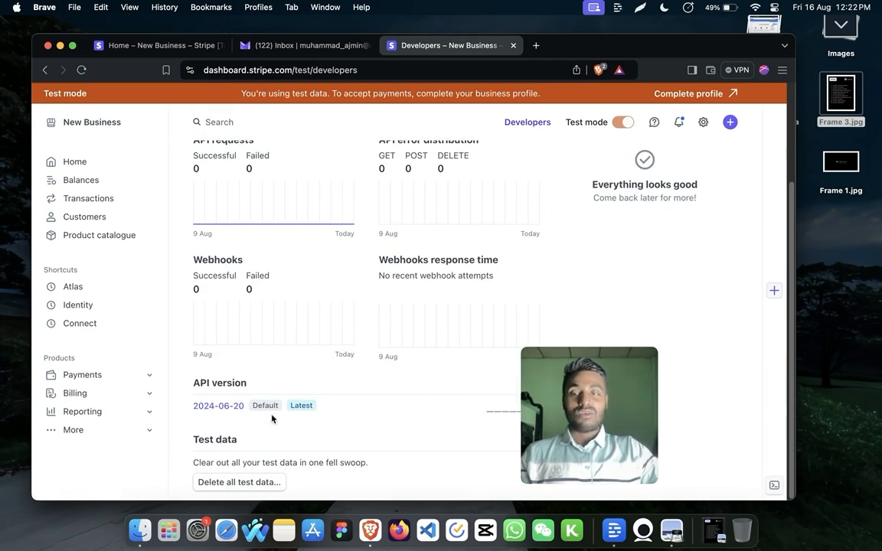
pyautogui.moveTo(251, 453)
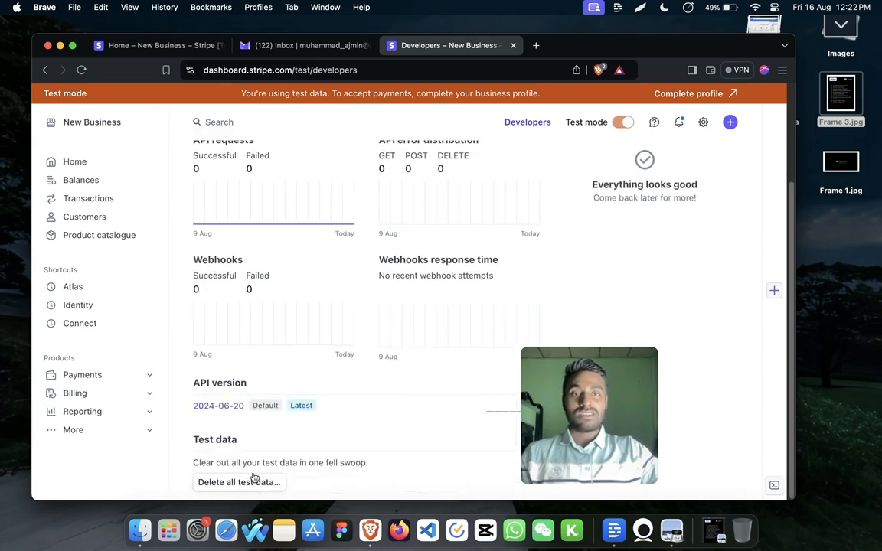
pyautogui.moveTo(278, 451)
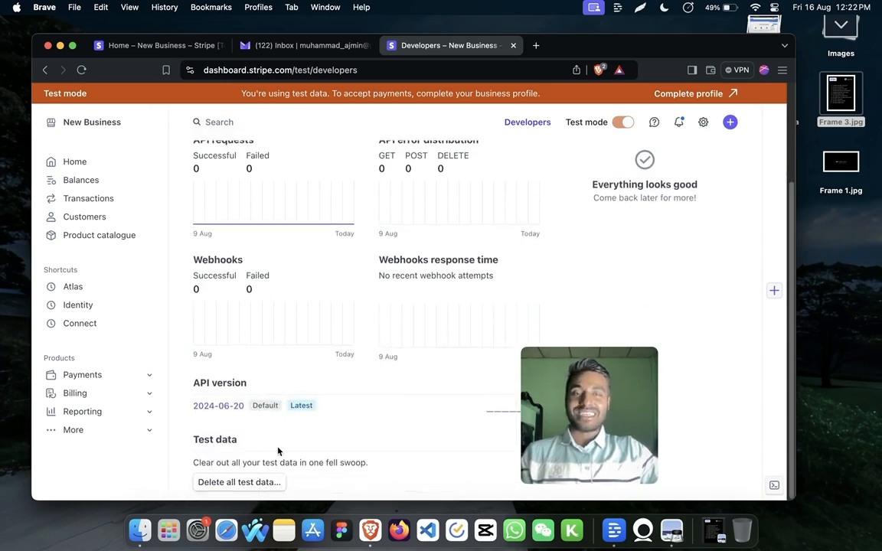
pyautogui.click(264, 185)
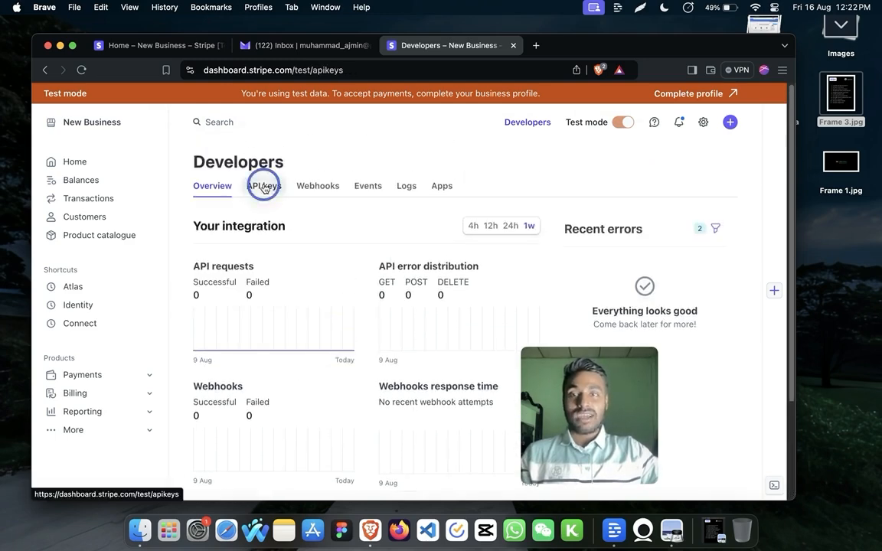
# View the standard test publishable and secret keys, then move to Webhooks
pyautogui.click(264, 185)
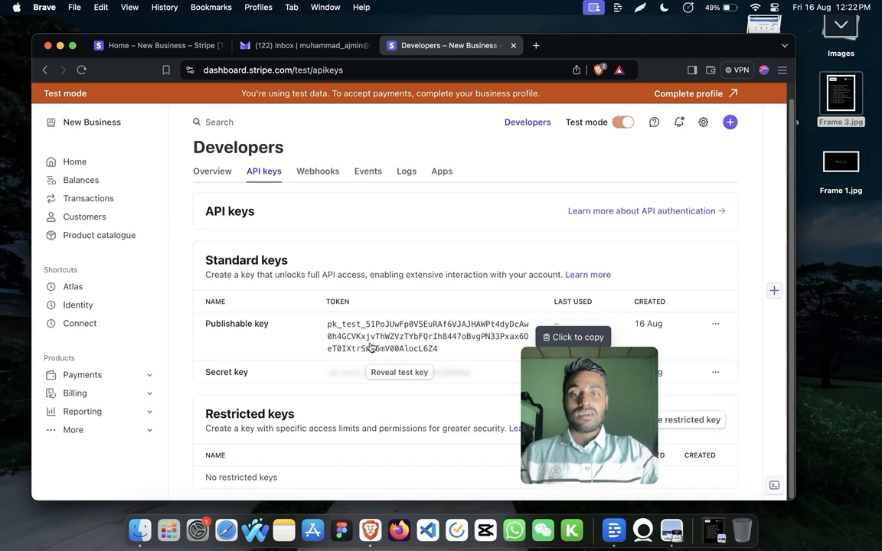
pyautogui.moveTo(460, 359)
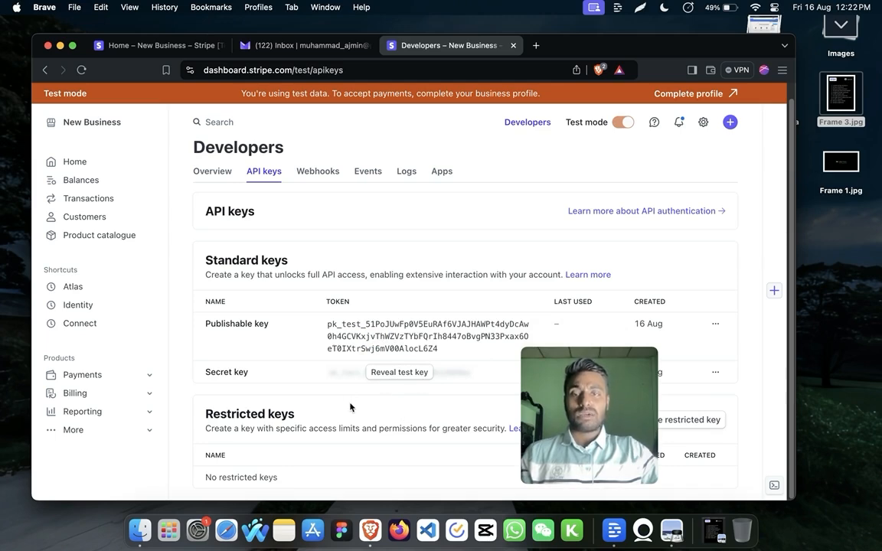
pyautogui.click(317, 185)
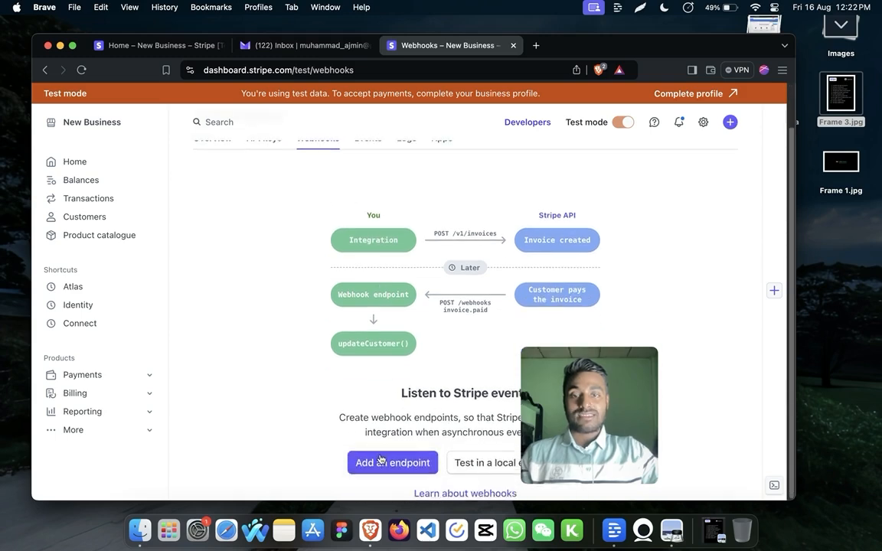
# Peek at Add endpoint, then visit the Events, Apps and Logs pages in turn
pyautogui.click(392, 463)
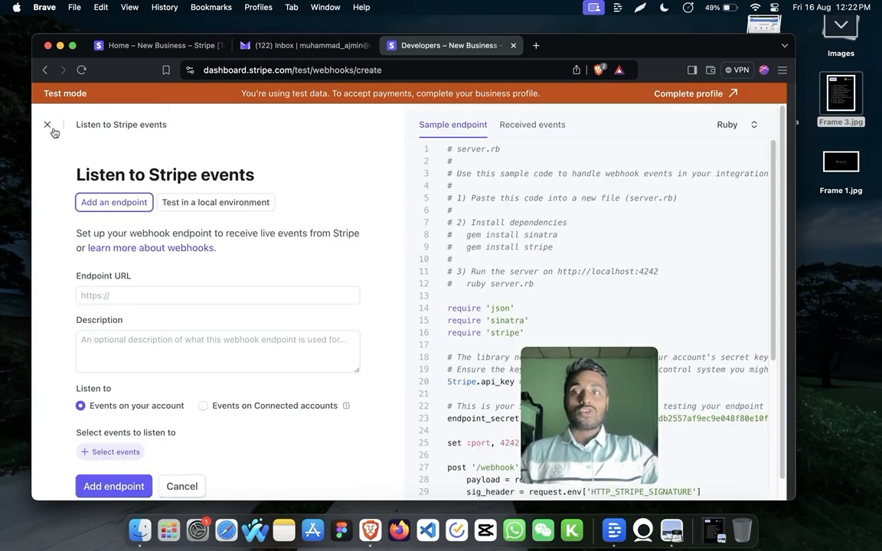
pyautogui.click(46, 124)
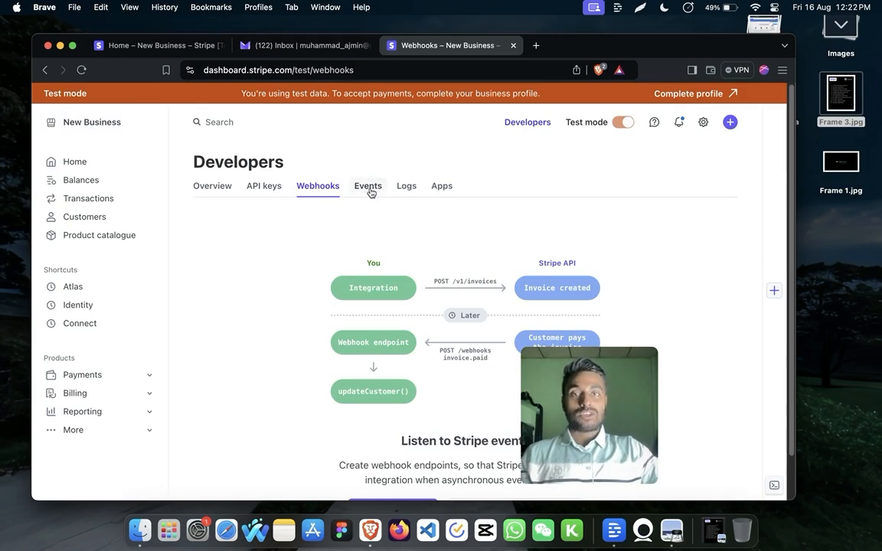
pyautogui.click(367, 187)
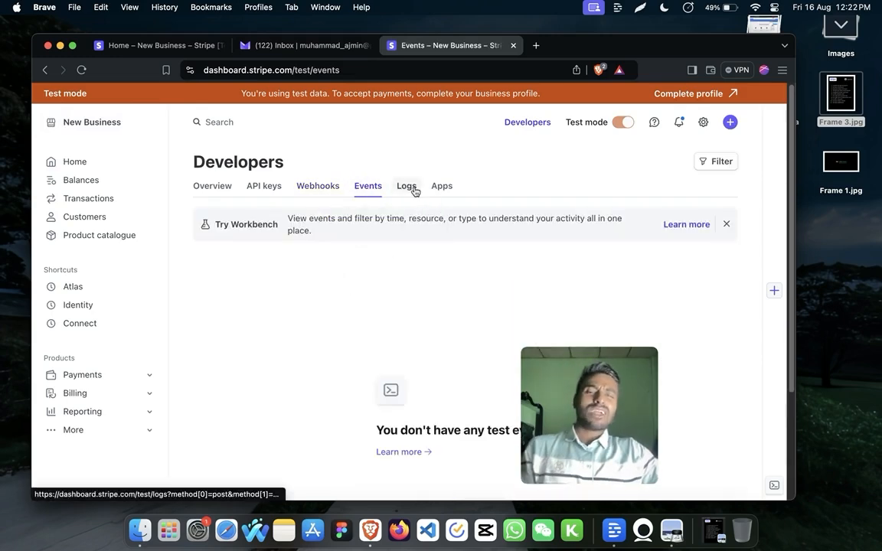
pyautogui.click(441, 185)
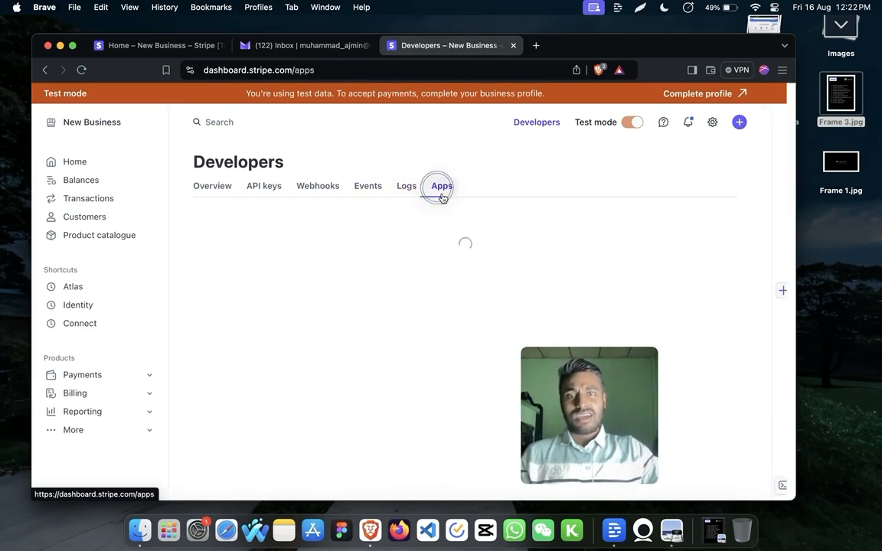
pyautogui.click(407, 187)
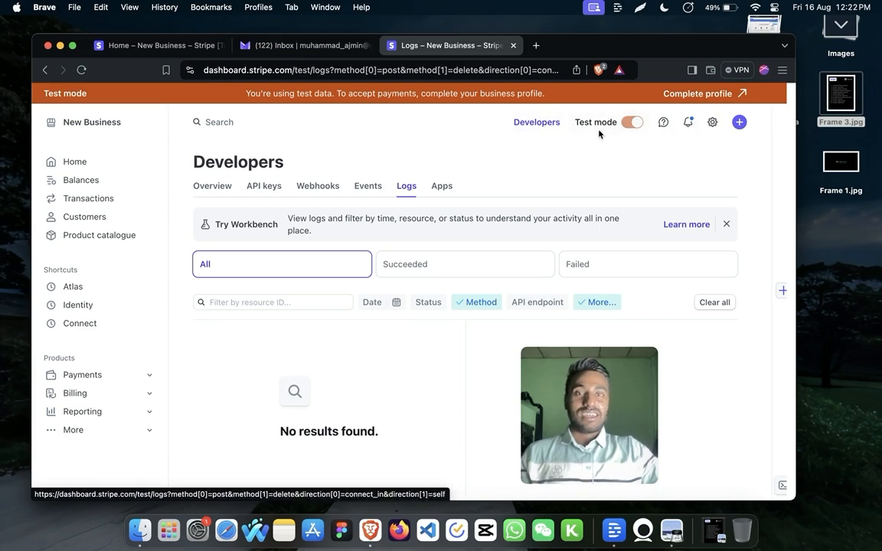
# Choose Settings from the account menu to reach the business settings overview
pyautogui.click(710, 123)
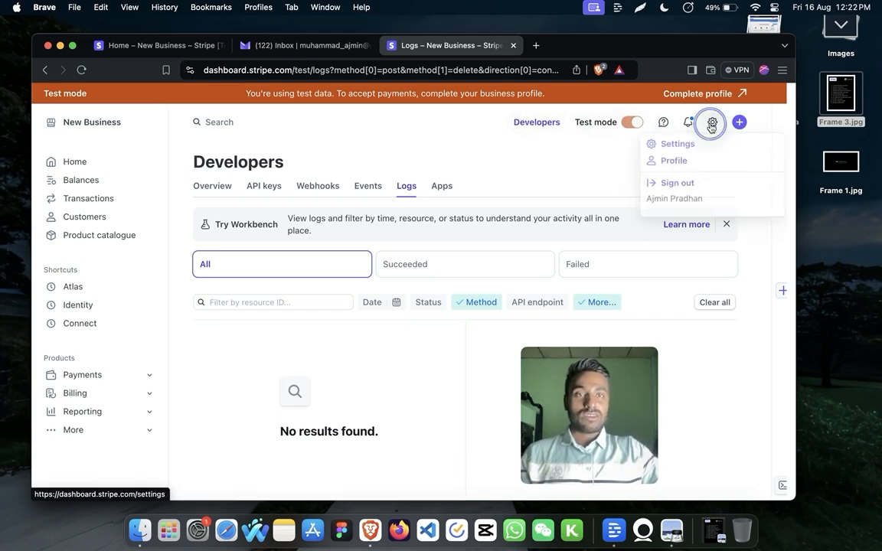
pyautogui.click(676, 144)
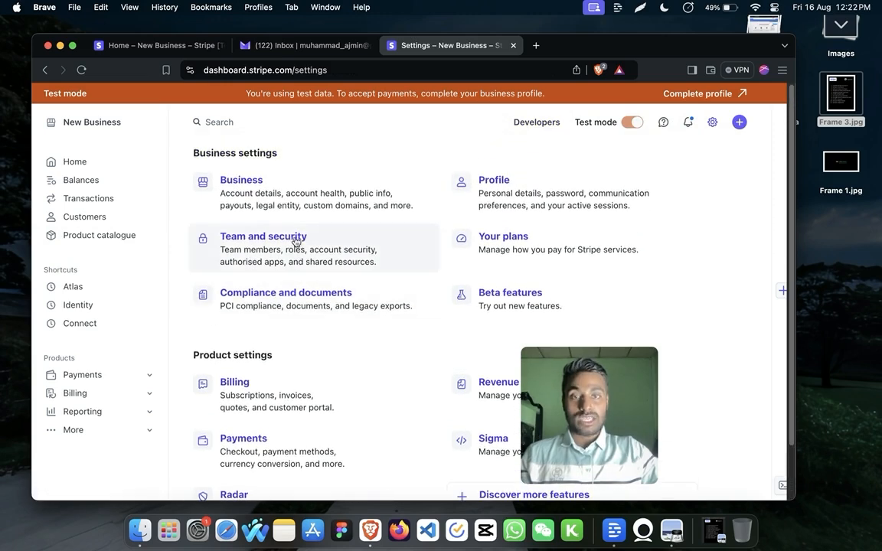
pyautogui.moveTo(513, 187)
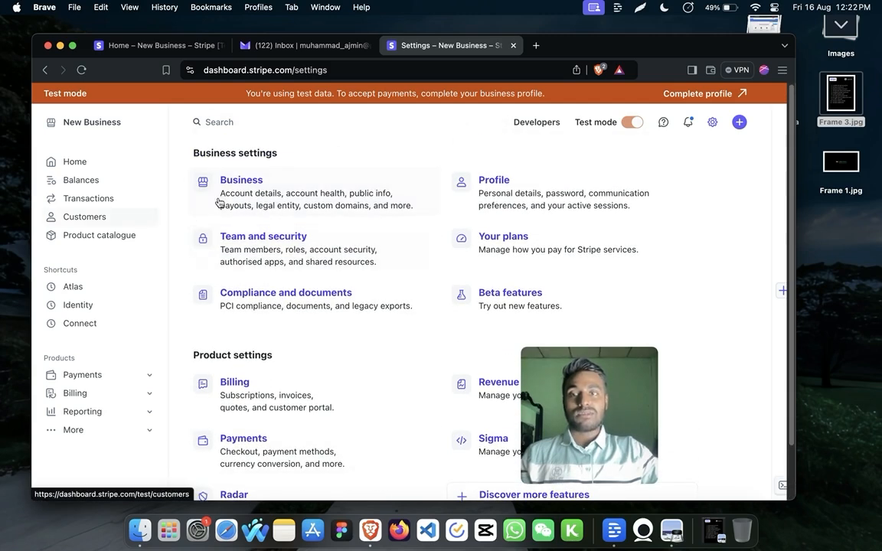
pyautogui.click(701, 122)
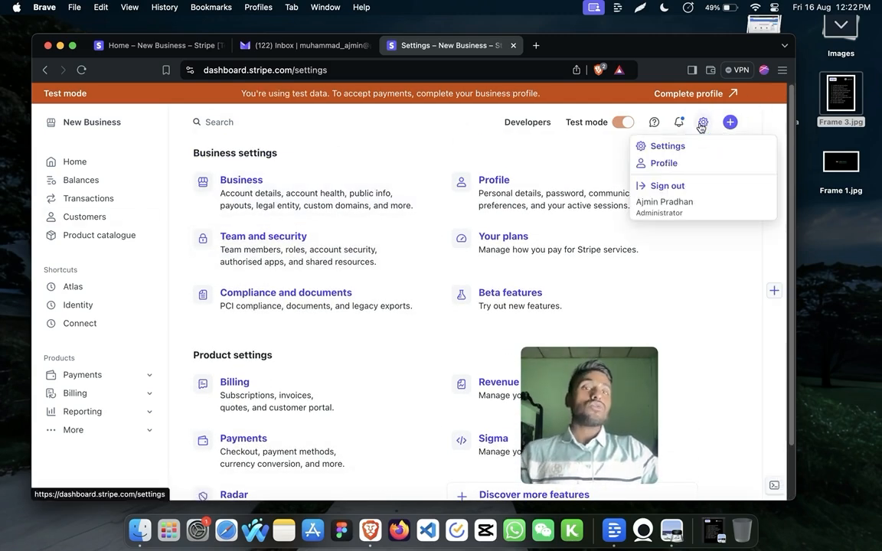
# View the Profile settings with email, name, password, passkeys and two-step authentication
pyautogui.click(663, 162)
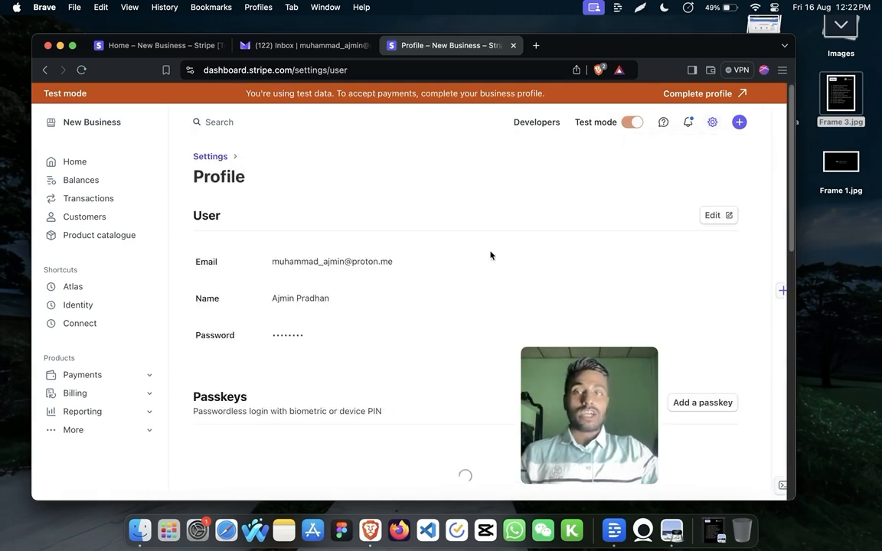
pyautogui.scroll(-3)
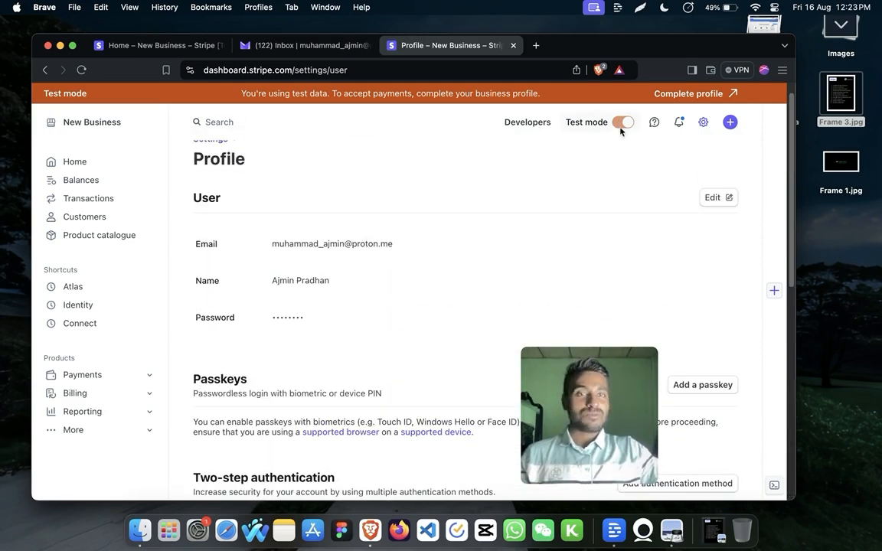
pyautogui.moveTo(621, 123)
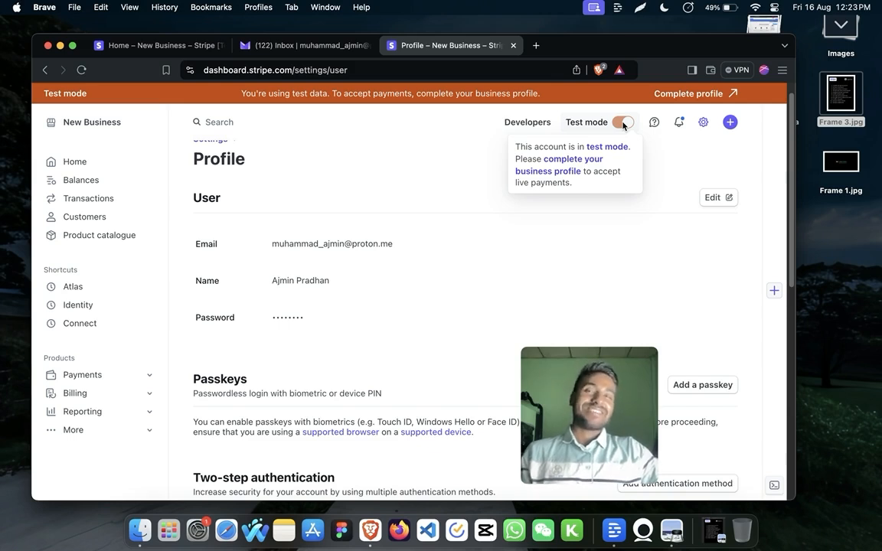